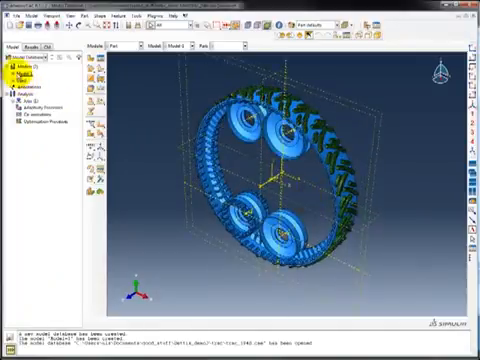
Expand Parts in the Model Tree to reach the meshed cogCell part
click(12, 75)
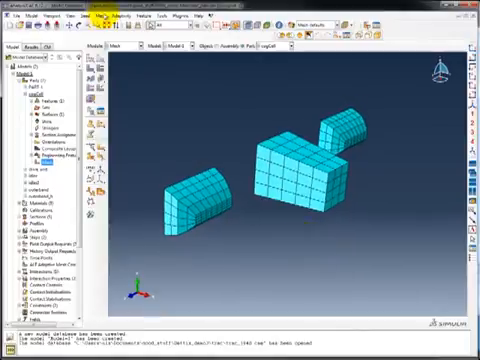
Start the Create Mesh Part command to make cogCell-mesh-1 from the cogCell mesh
click(95, 17)
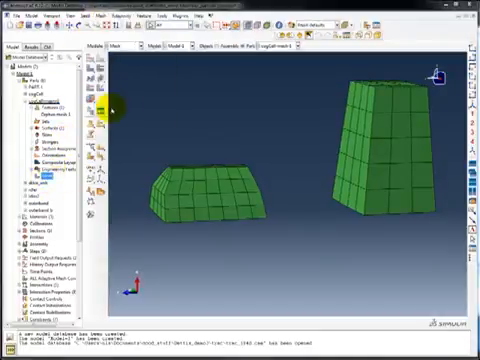
click(108, 108)
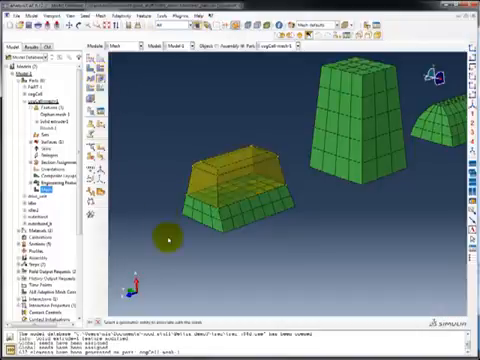
mouse_move(237, 197)
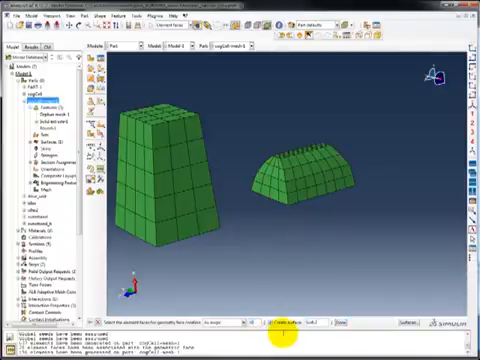
click(300, 157)
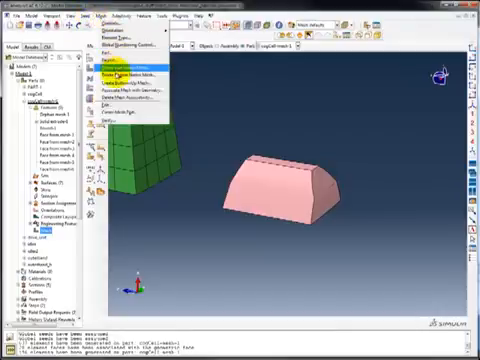
Show cogCell-mesh-1's curved block as plain geometry without its mesh
click(132, 75)
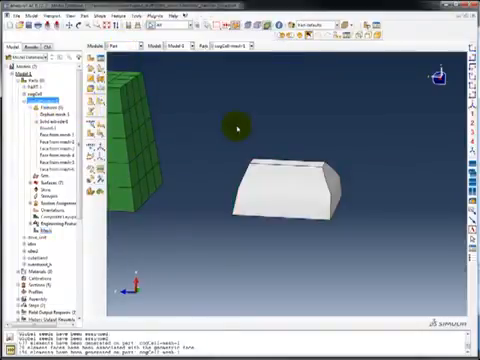
Apply Solid from shell to the selected cogCell mesh shells
click(266, 186)
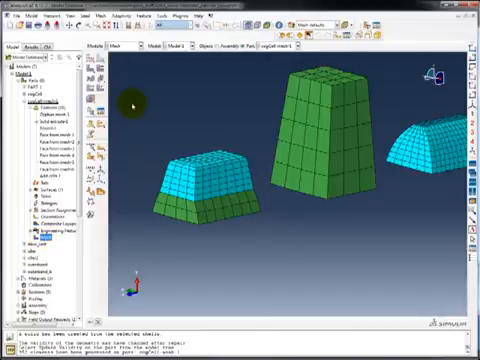
click(191, 181)
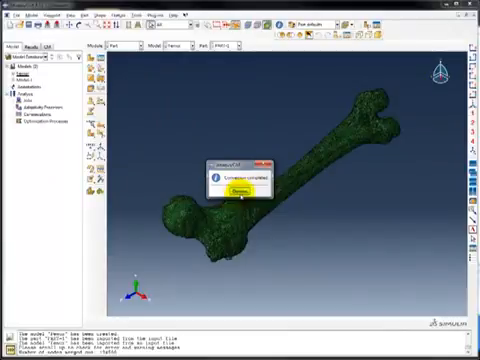
Dismiss the Conversion completed notice after the femur STL import
click(237, 190)
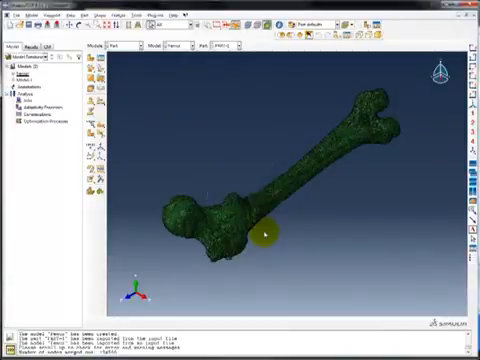
Zoom in on the femur's hip-end mesh and expand the Femur model contents
drag(265, 230, 260, 225)
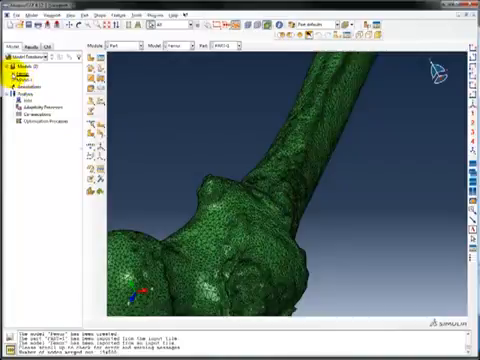
click(10, 73)
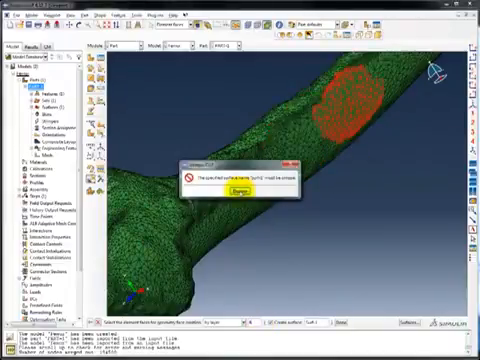
Dismiss the error that surface name Surf-1 must be unique
click(228, 188)
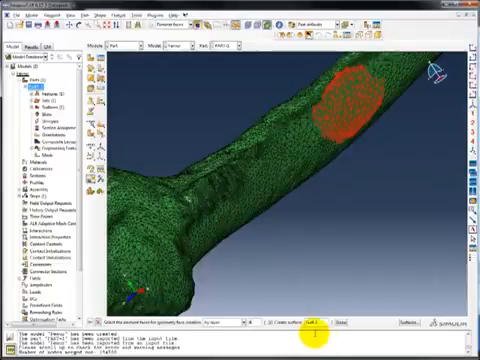